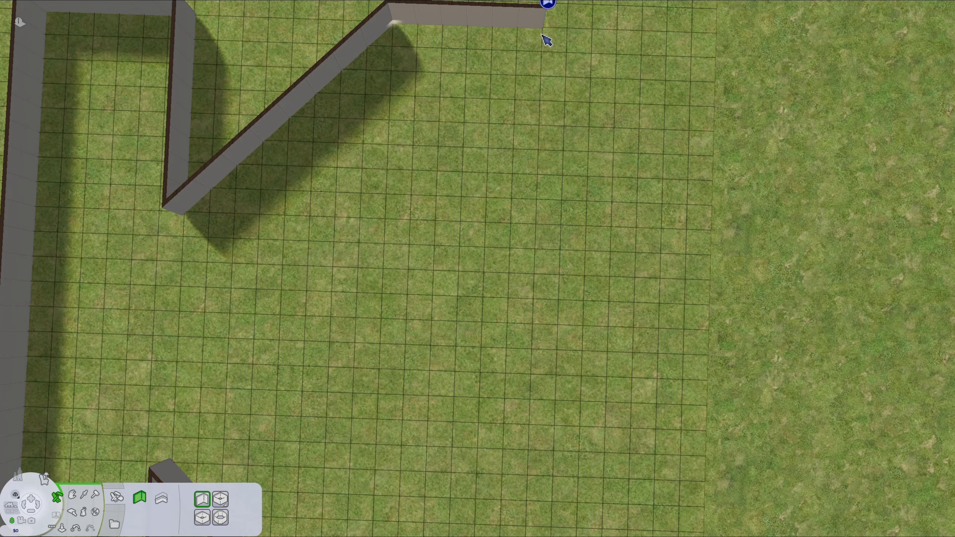
# Draw another wall section to complete the K-shaped house outline.
pyautogui.moveTo(547, 6); pyautogui.dragTo(350, 344)
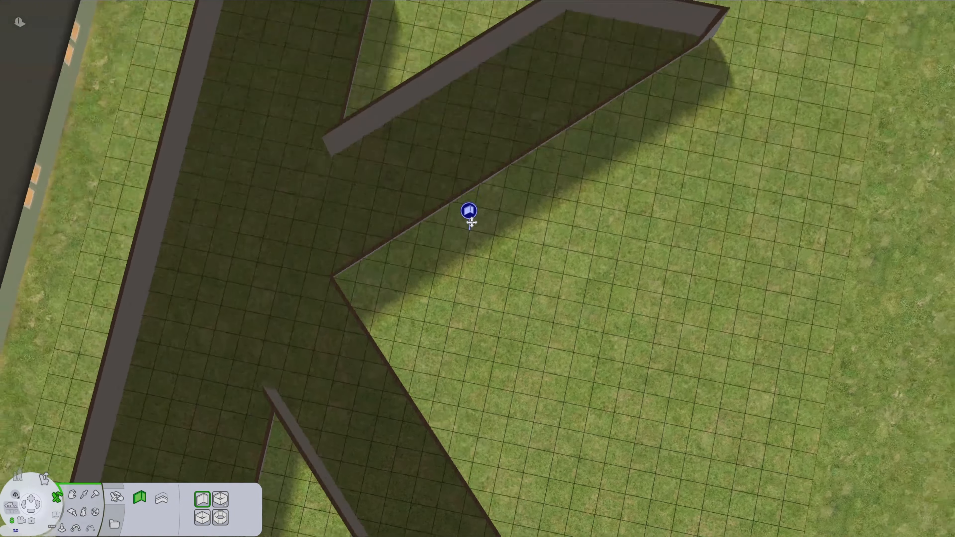
pyautogui.scroll(-3)
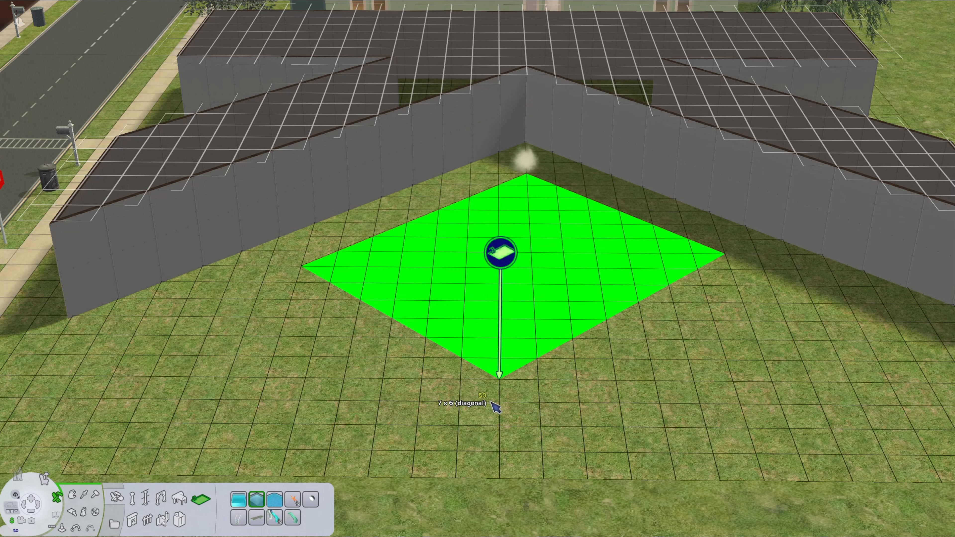
# Lay out an 8x8 diagonal pool and extend it with a smaller 4x5 section.
pyautogui.moveTo(499, 370); pyautogui.dragTo(540, 438)
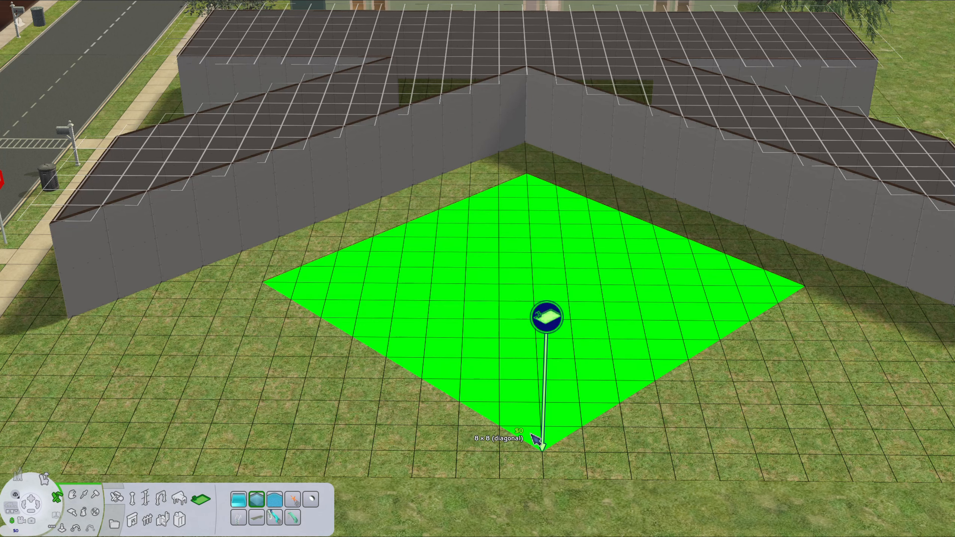
pyautogui.click(542, 439)
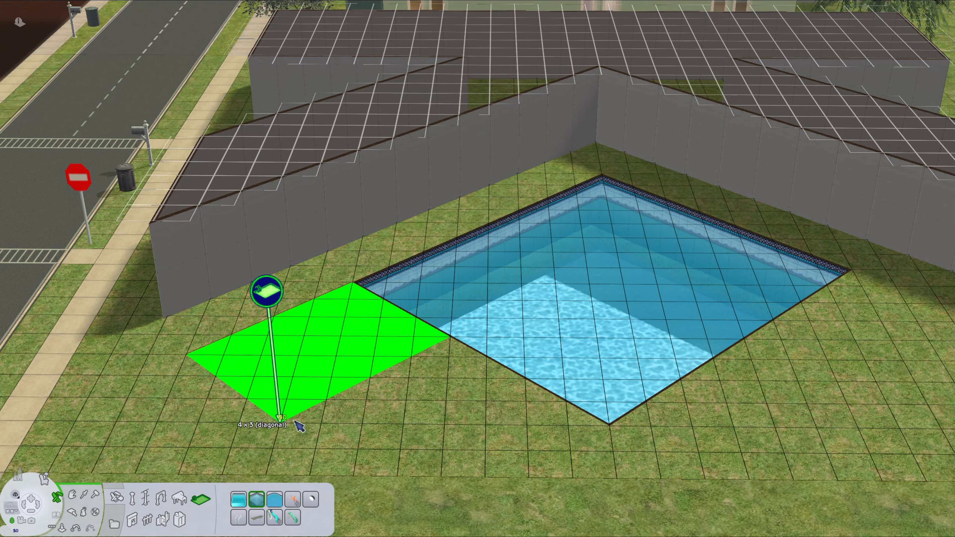
pyautogui.moveTo(280, 414); pyautogui.dragTo(612, 425)
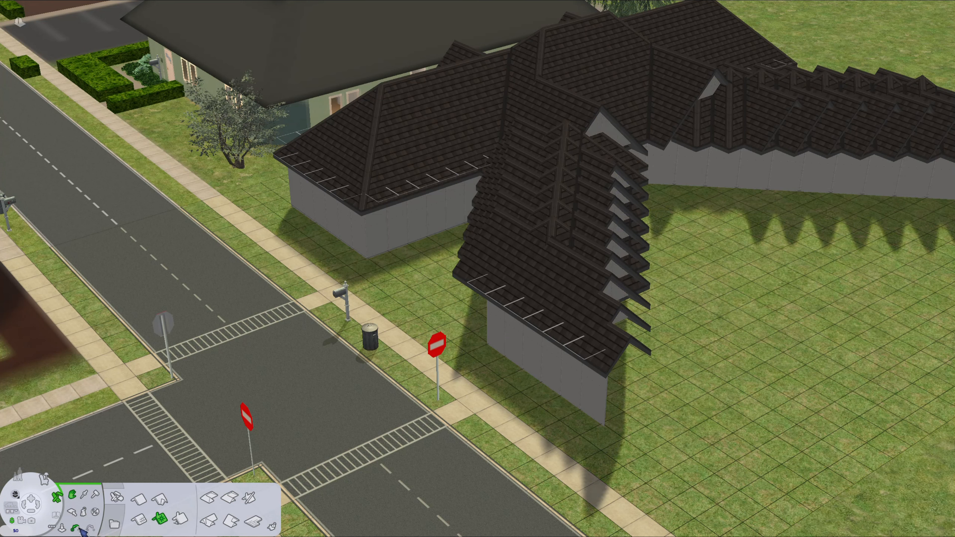
pyautogui.moveTo(600, 249)
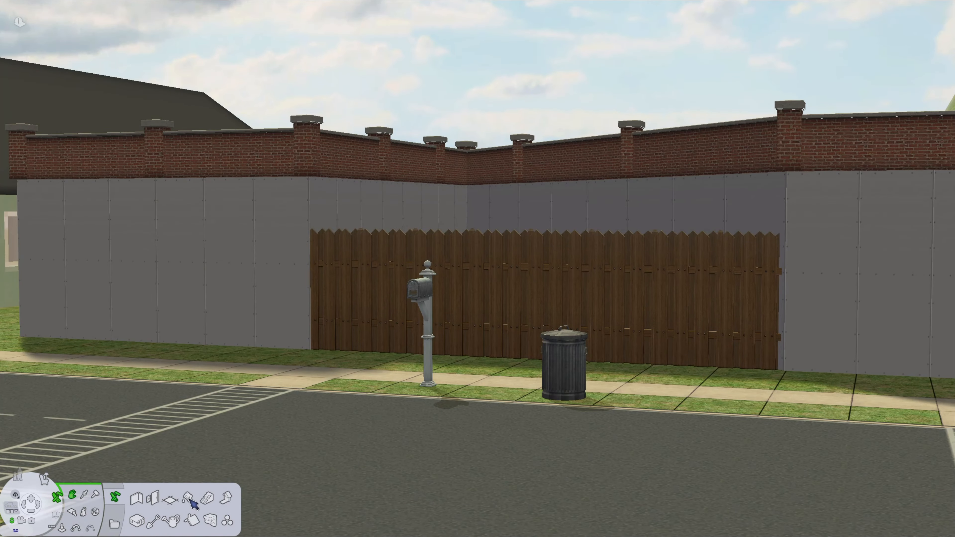
# Cover the street-facing walls above the wooden fence in patterned brick.
pyautogui.click(140, 495)
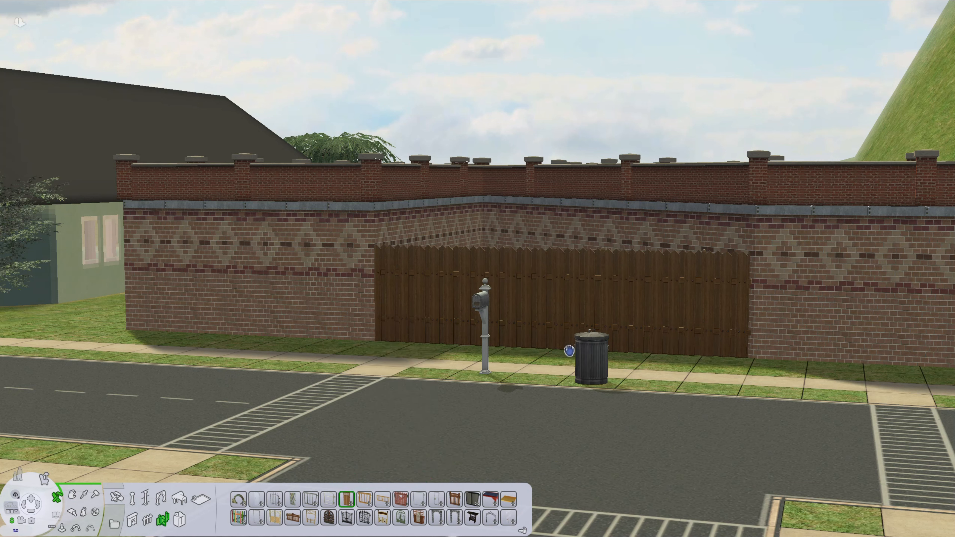
# Choose a window from Doors & Windows to place along the brick walls.
pyautogui.click(429, 346)
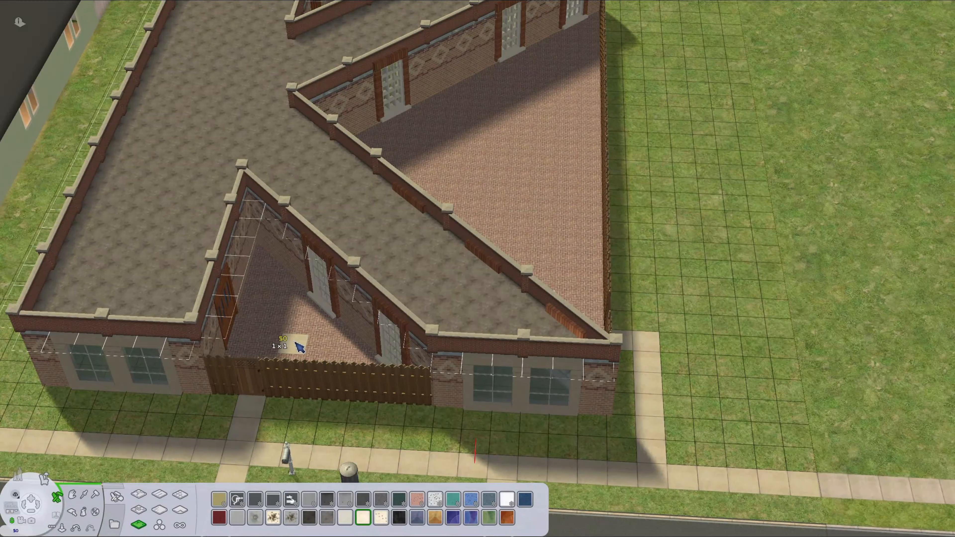
# Lay a floor tile inside the small triangular room behind the fence.
pyautogui.click(280, 329)
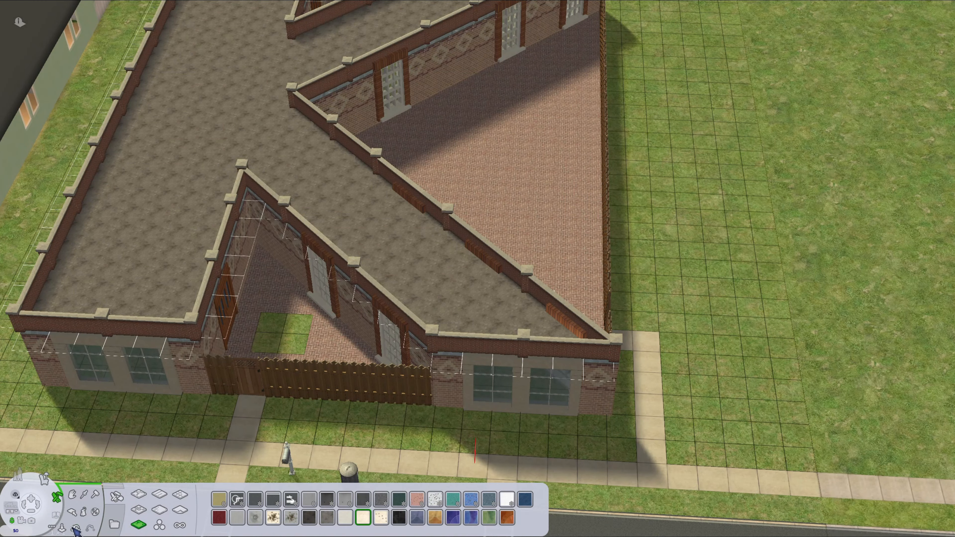